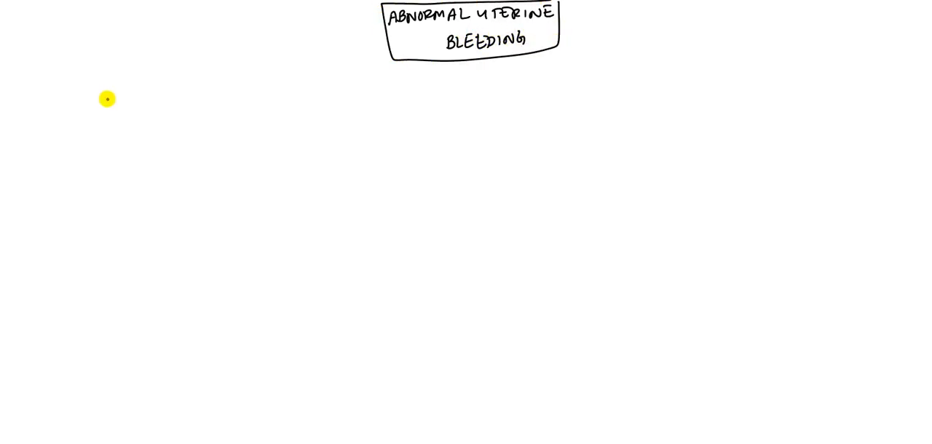
- Handwrite 'Norm' to begin the normal menstruation notes with a 20–60 mL amount
type("Norm")
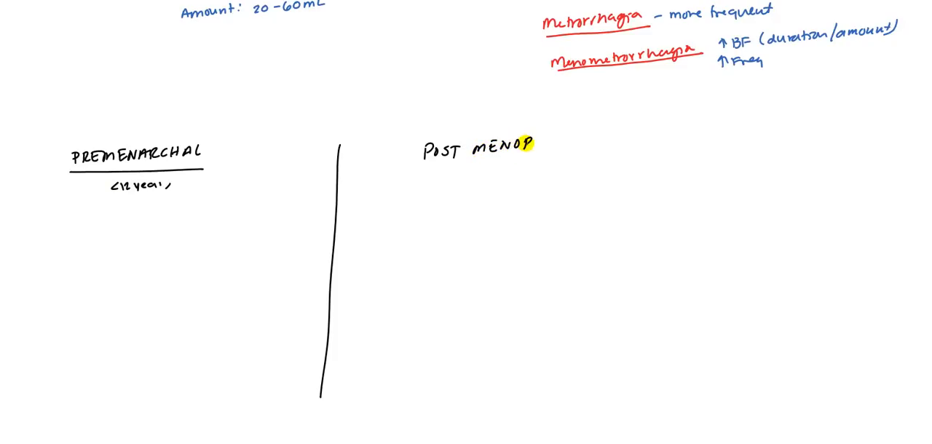
- Finish handwriting 'AUSAL' to complete the Post Menopausal column heading
type("AUSAL")
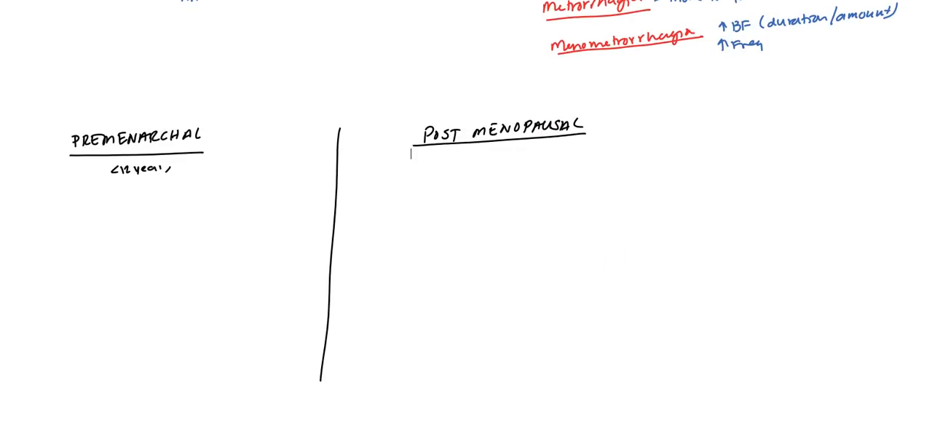
left_click(437, 154)
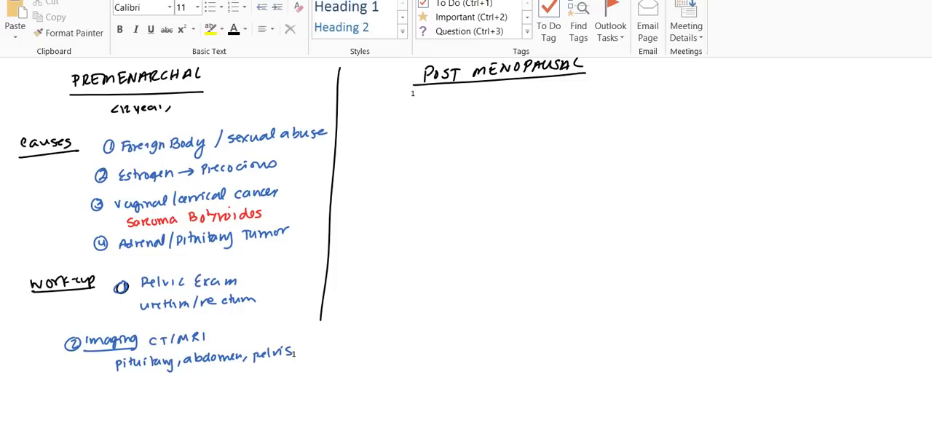
- Scroll down to the space under the Post Menopausal heading for the cause columns
scroll("down", 3)
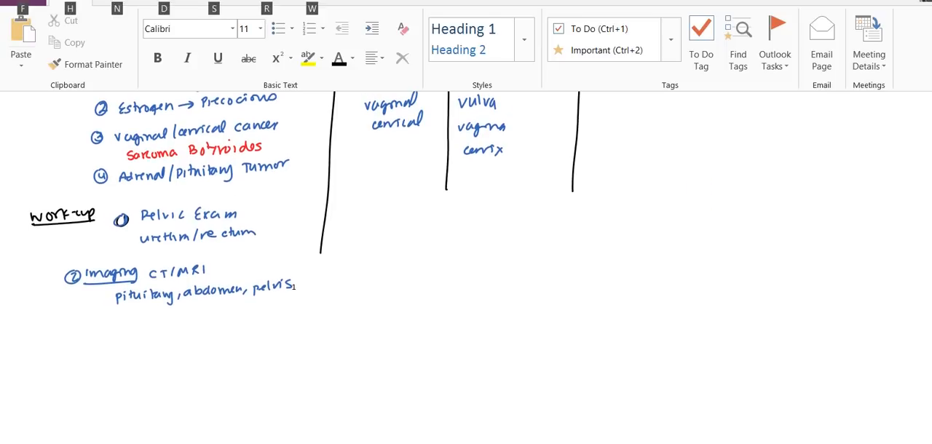